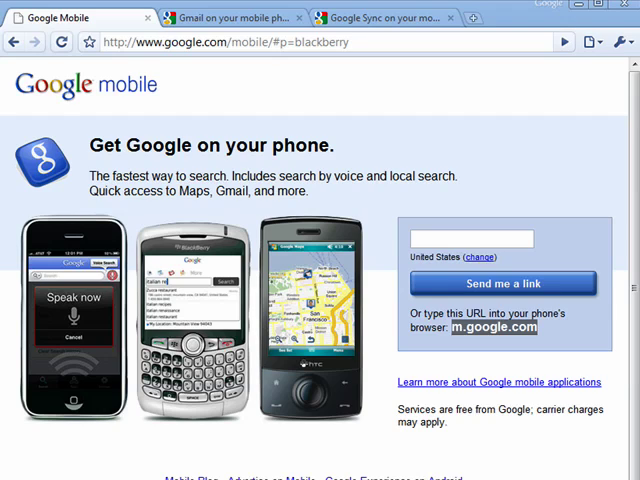
mouse_move(316, 104)
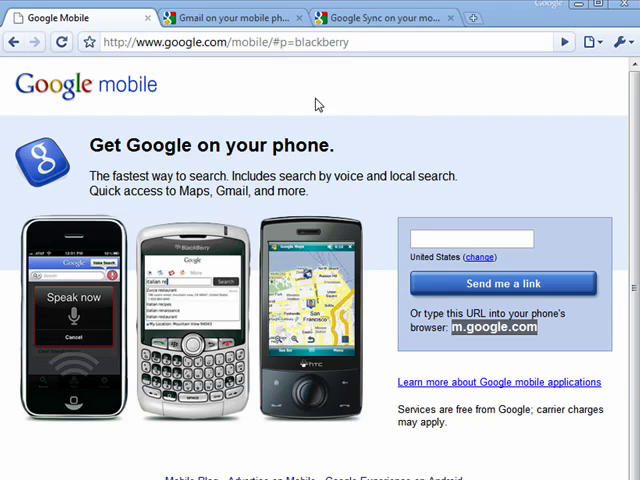
mouse_move(315, 105)
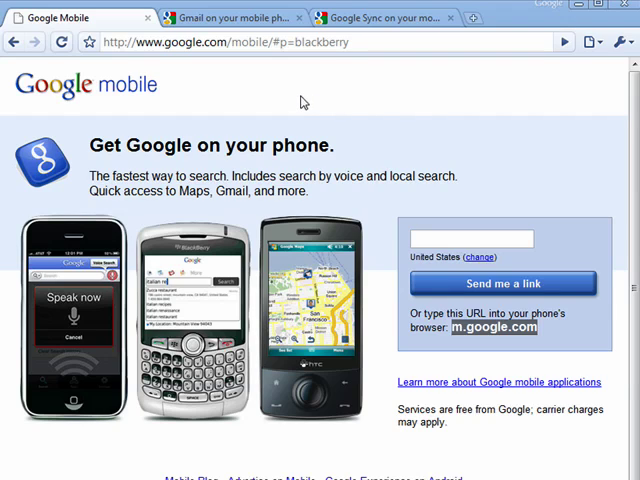
mouse_move(419, 108)
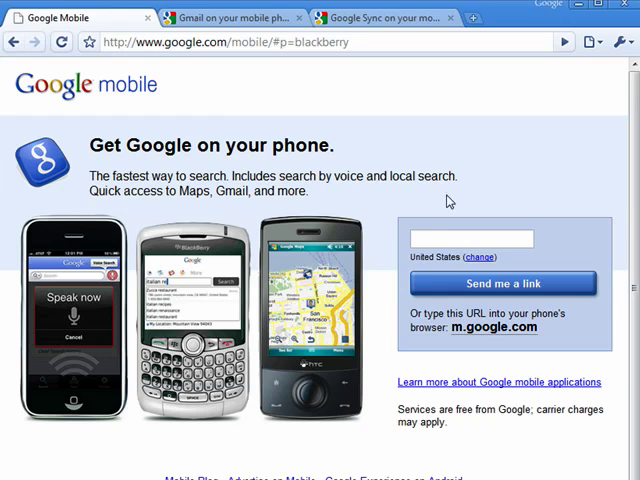
Switch to the Gmail for mobile page and browse the supported phone types dropdown.
left_click(470, 239)
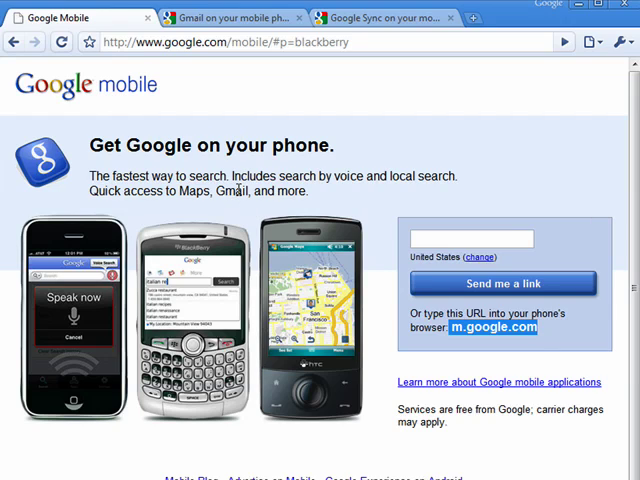
mouse_move(460, 217)
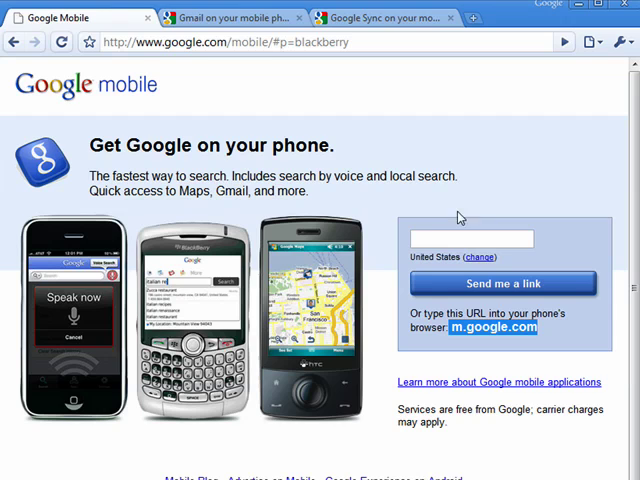
left_click(235, 18)
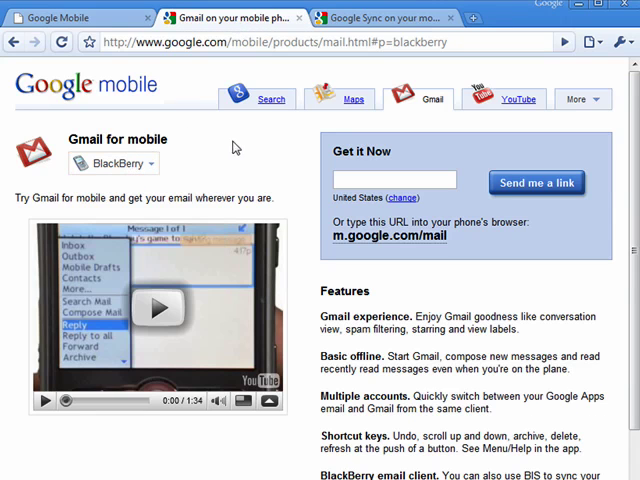
left_click(113, 163)
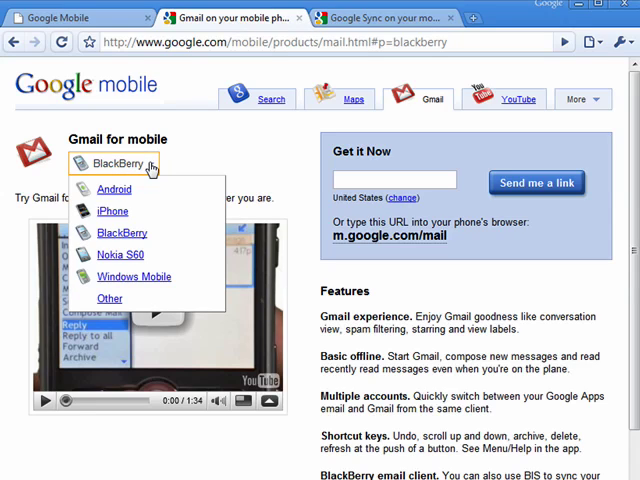
mouse_move(122, 232)
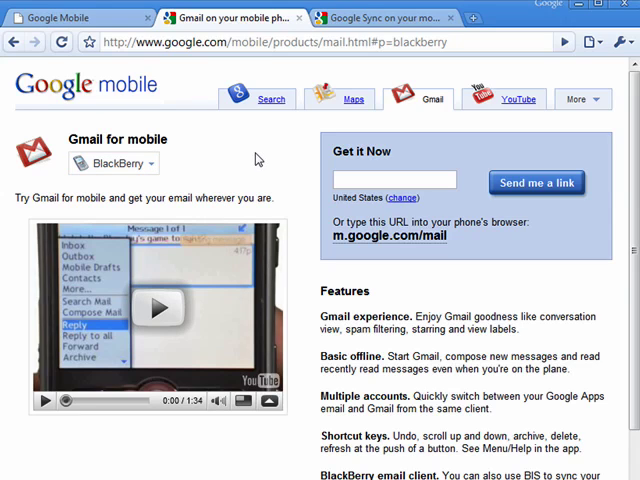
left_click(392, 180)
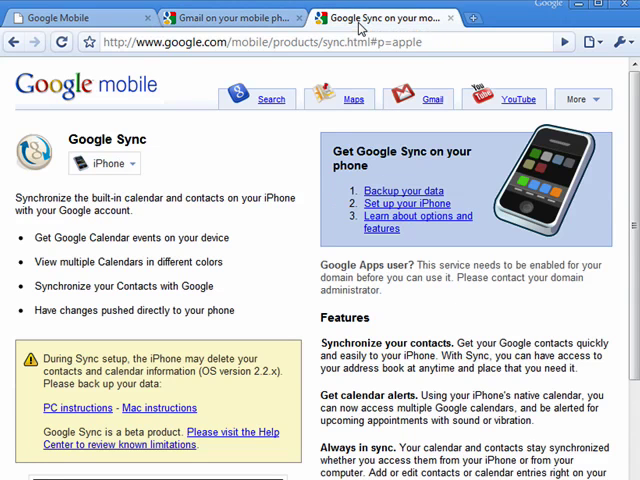
mouse_move(210, 168)
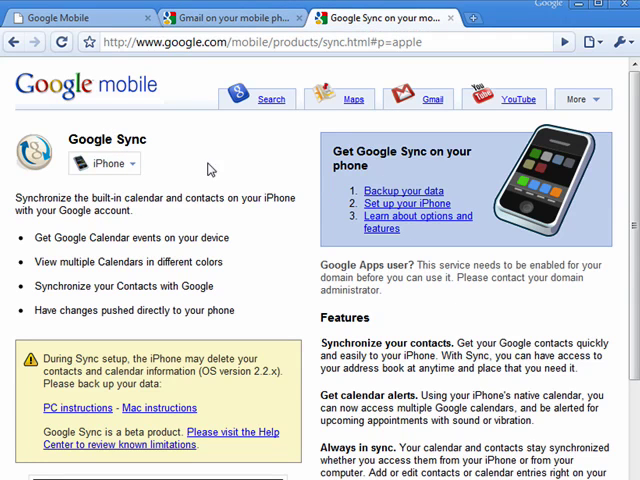
mouse_move(284, 154)
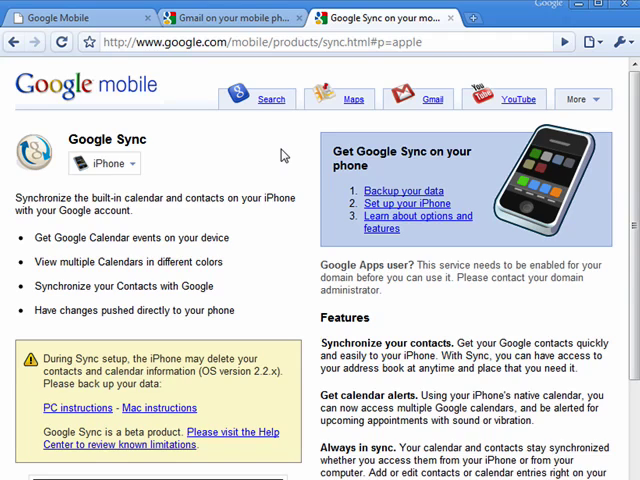
mouse_move(263, 307)
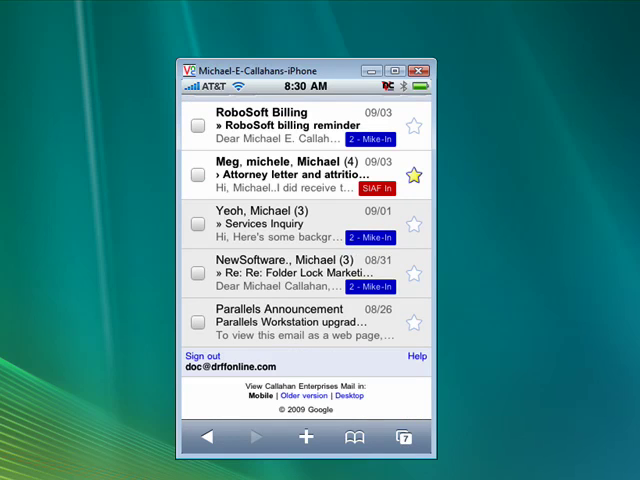
Open the Parallels Workstation upgrade message in the simulator's Gmail inbox.
left_click(280, 315)
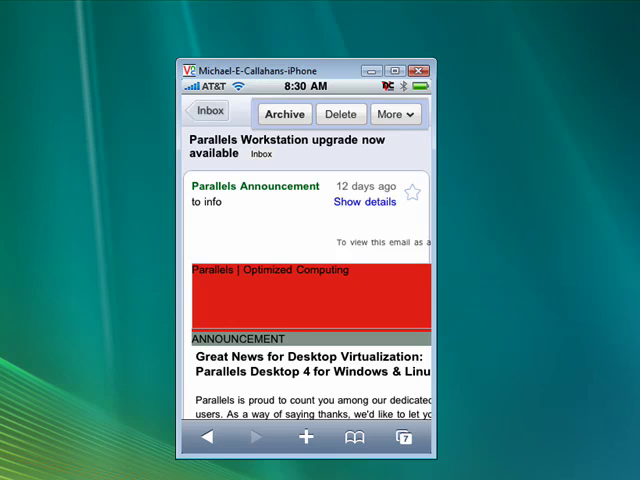
left_click(394, 113)
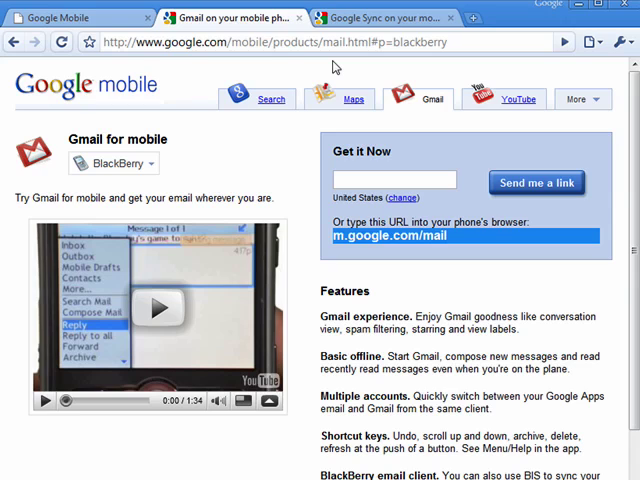
mouse_move(335, 66)
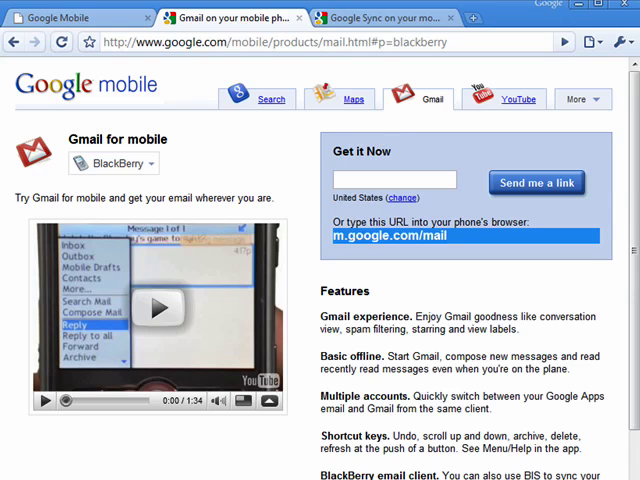